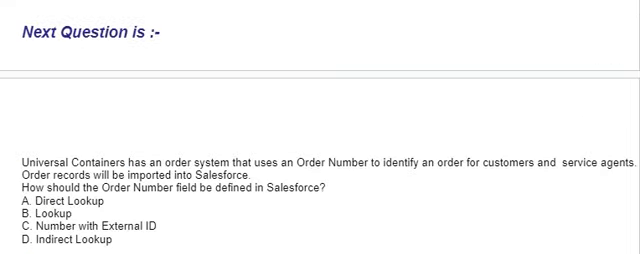
scroll("down", 3)
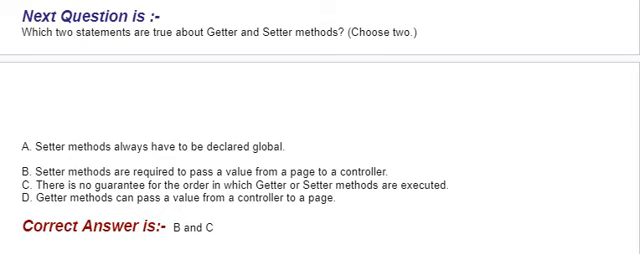
scroll("down", 3)
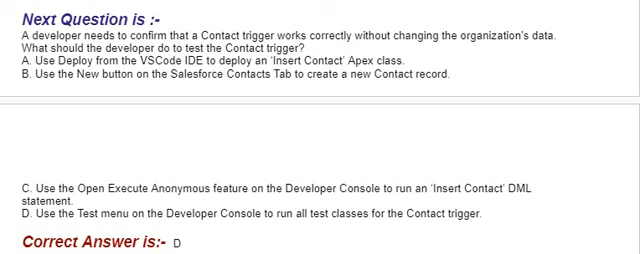
scroll("down", 3)
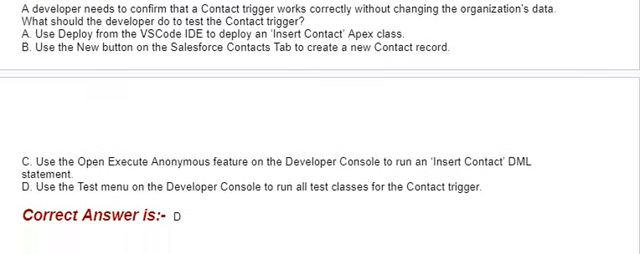